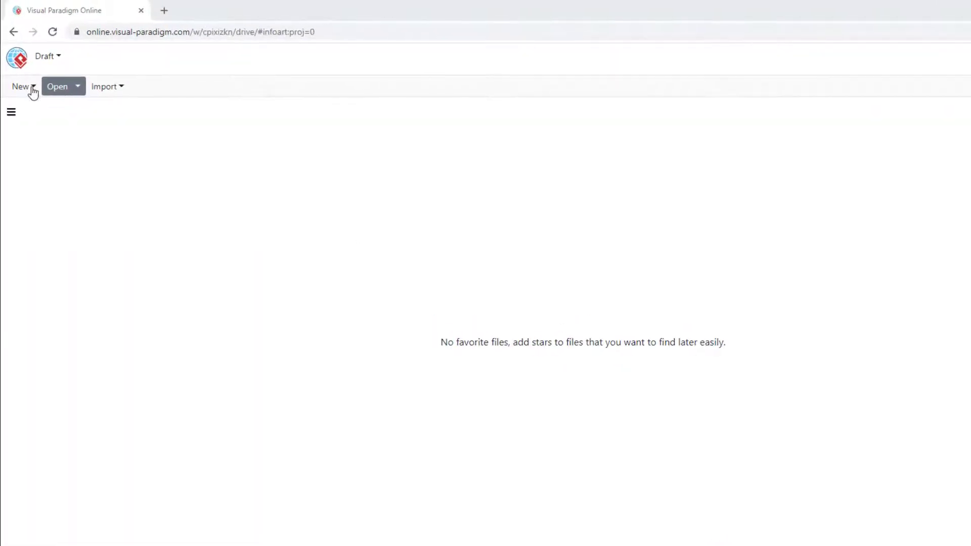
# - Start a new design from the gallery and browse the Flyers templates
pyautogui.click(20, 86)
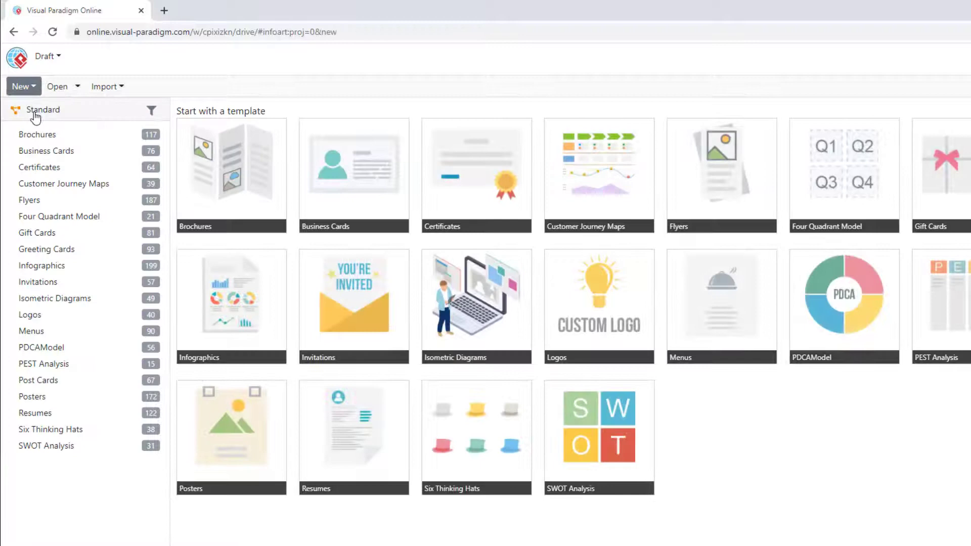
pyautogui.click(720, 173)
pyautogui.write('Yog')
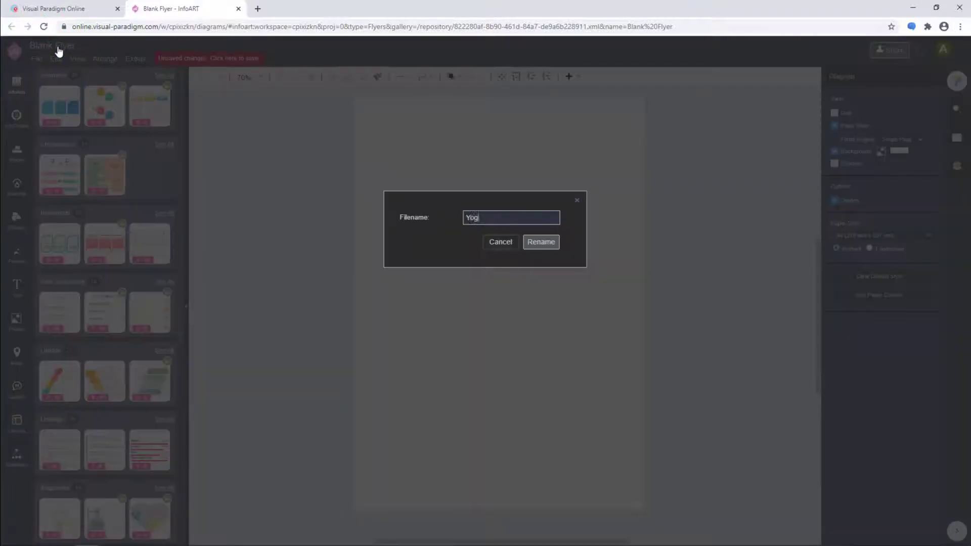
# - Confirm the name Yoga Flyer and save the flyer to VP Online storage
pyautogui.click(540, 242)
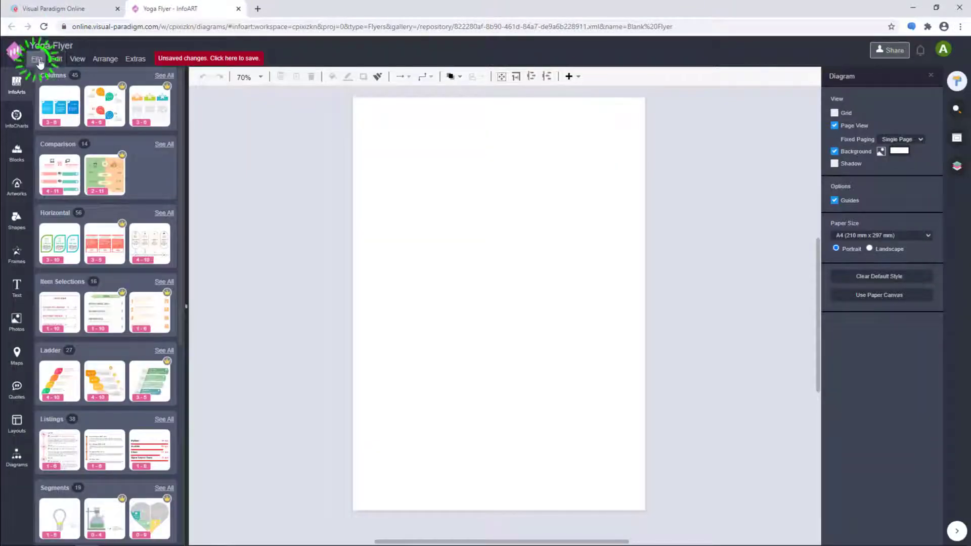
pyautogui.click(36, 59)
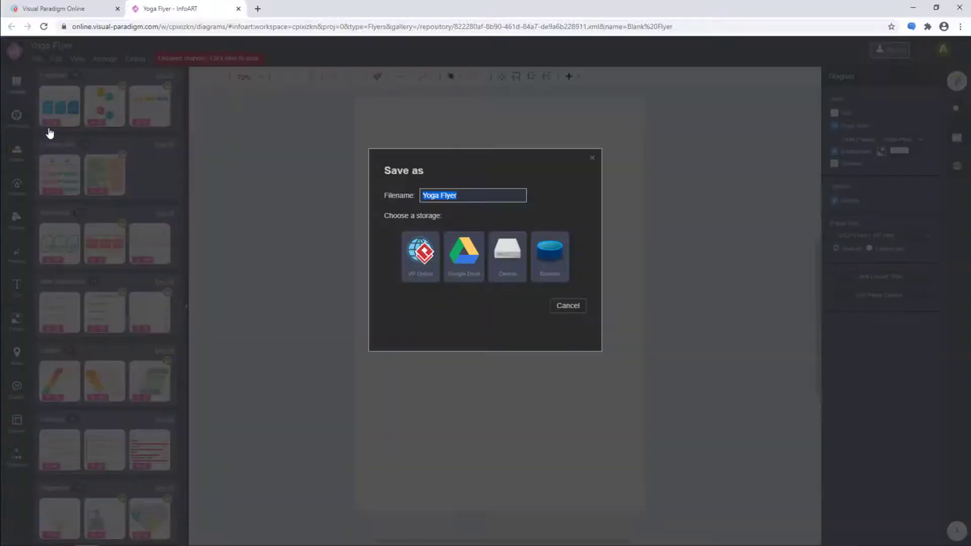
pyautogui.click(421, 254)
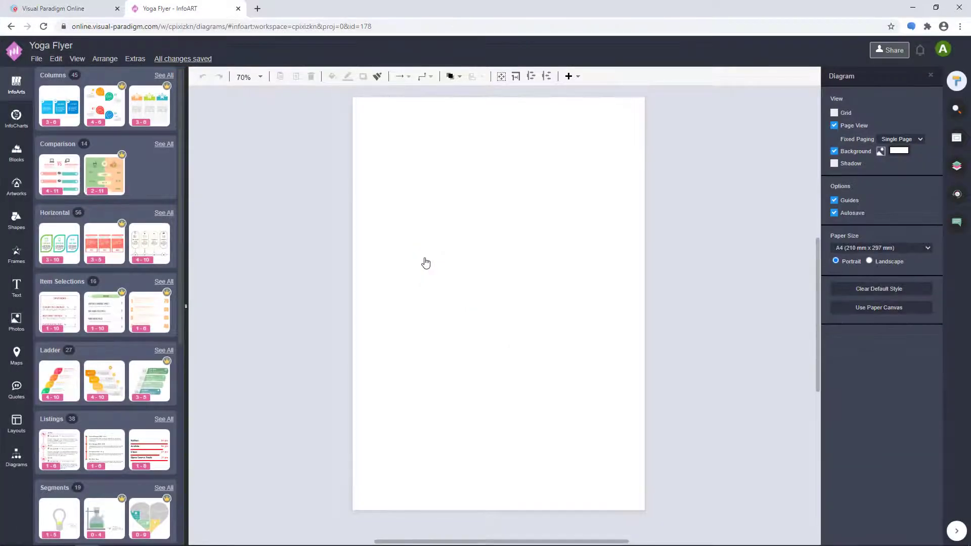
pyautogui.click(878, 248)
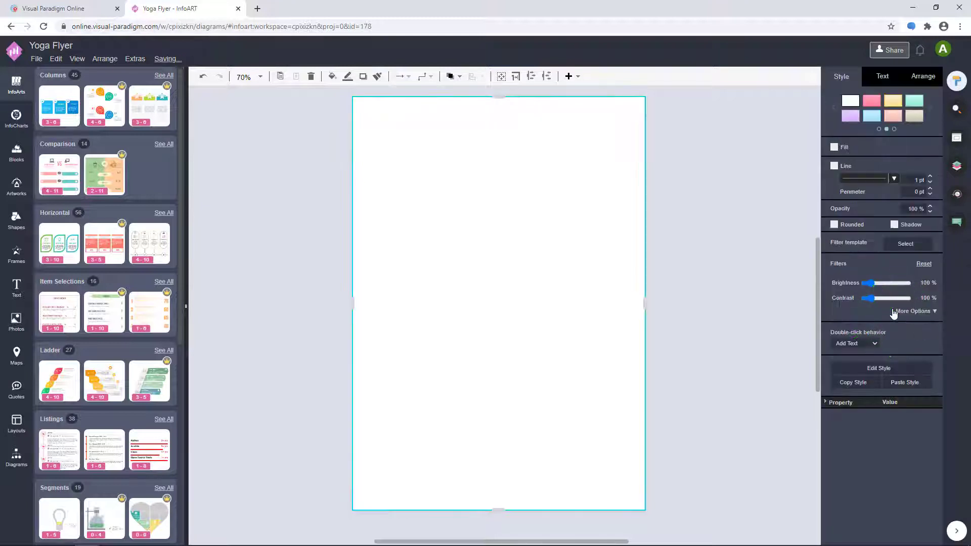
# - Insert a single-panel layout frame on the page from the Layouts panel
pyautogui.click(17, 424)
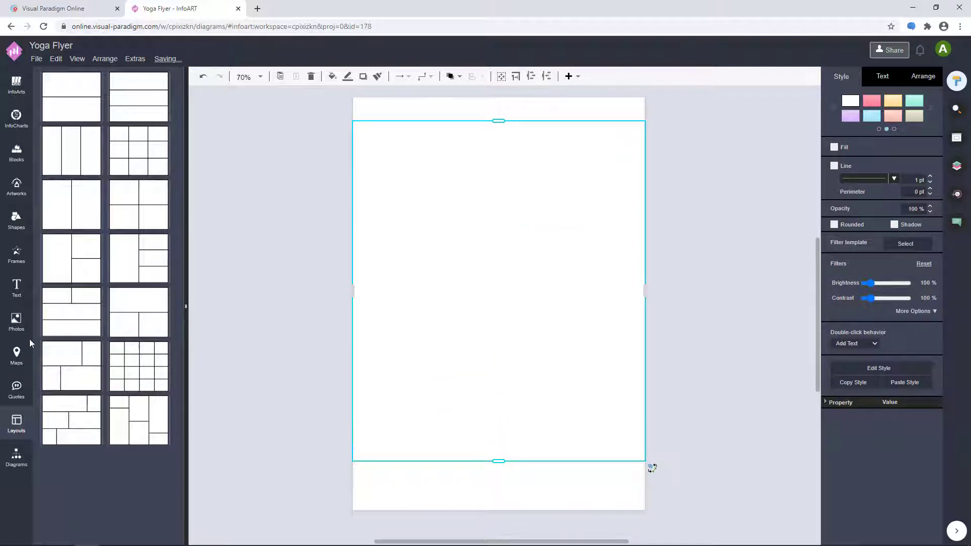
pyautogui.click(16, 321)
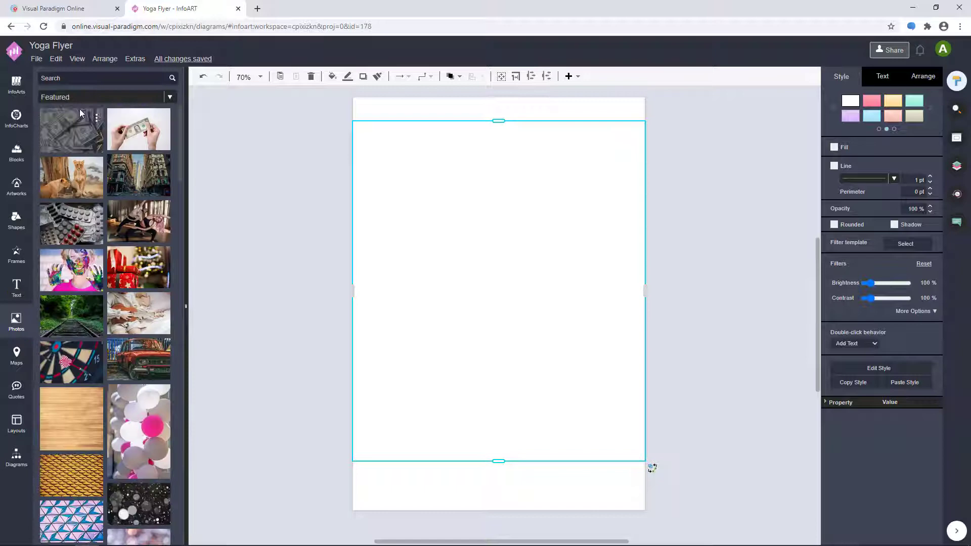
# - Search photos for 'Yoga', fill the frame with a meditation photo and colour the page 2E2224
pyautogui.write('Yoga')
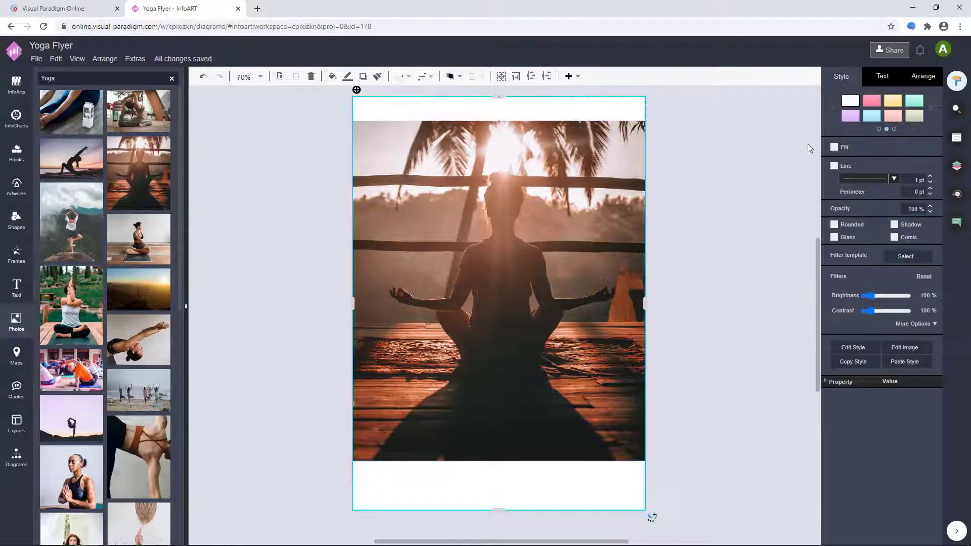
pyautogui.click(834, 147)
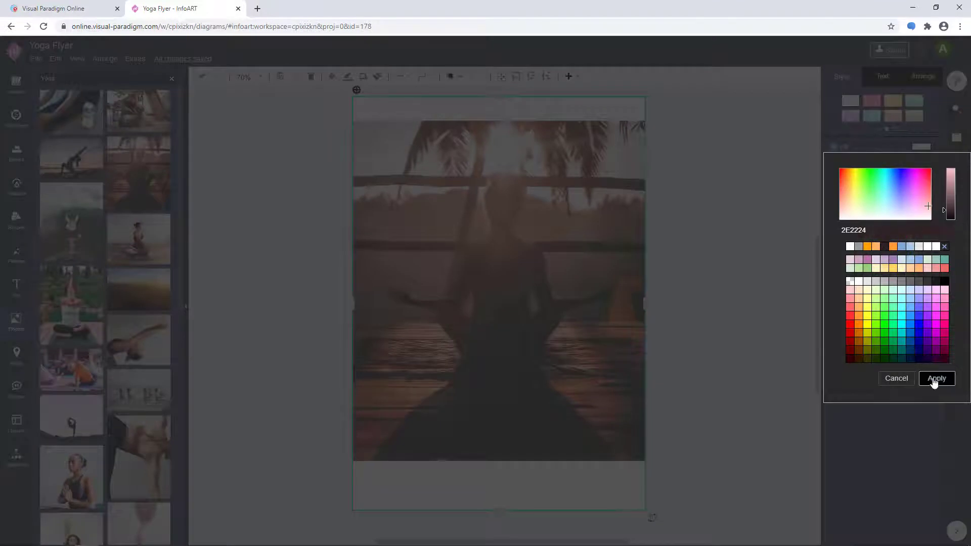
pyautogui.click(936, 378)
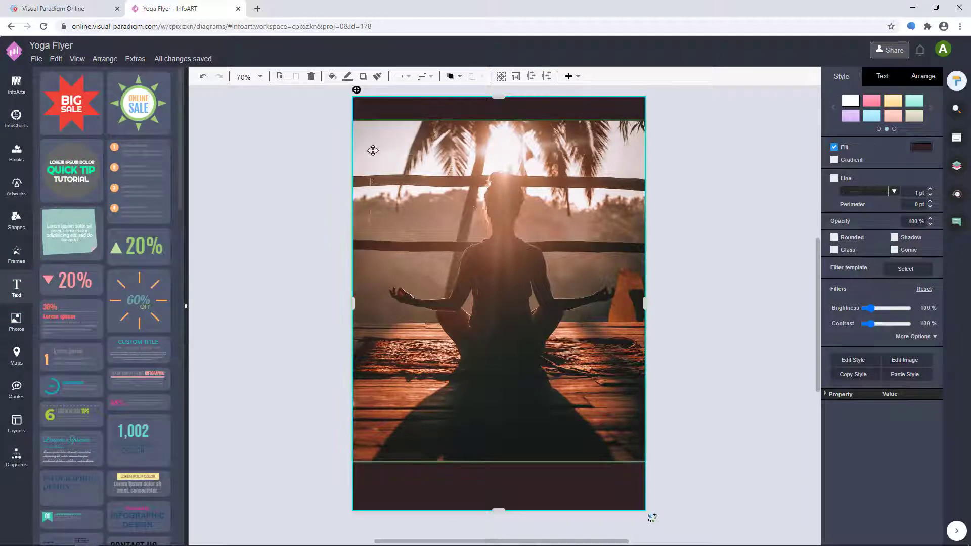
# - Place the round Quick Tip badge on the photo's upper left and edit it to Early Bird 30% OFF Registration
pyautogui.moveTo(71, 170); pyautogui.dragTo(409, 167)
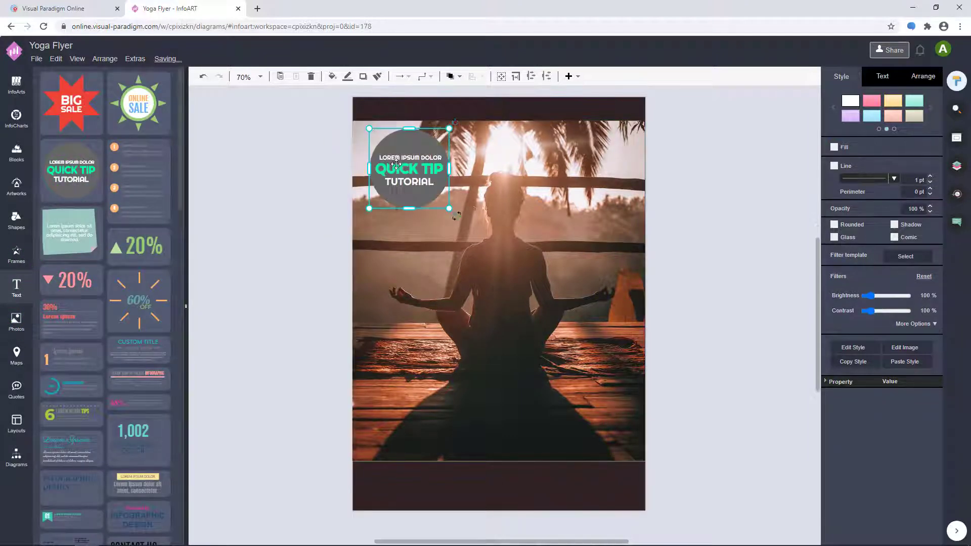
pyautogui.moveTo(408, 167); pyautogui.dragTo(408, 180)
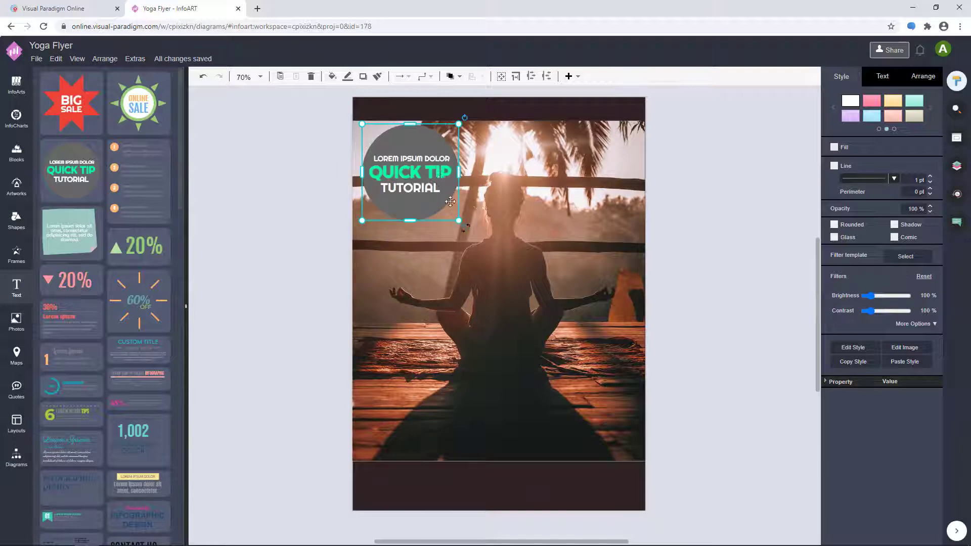
pyautogui.doubleClick(410, 159)
pyautogui.write('Registration')
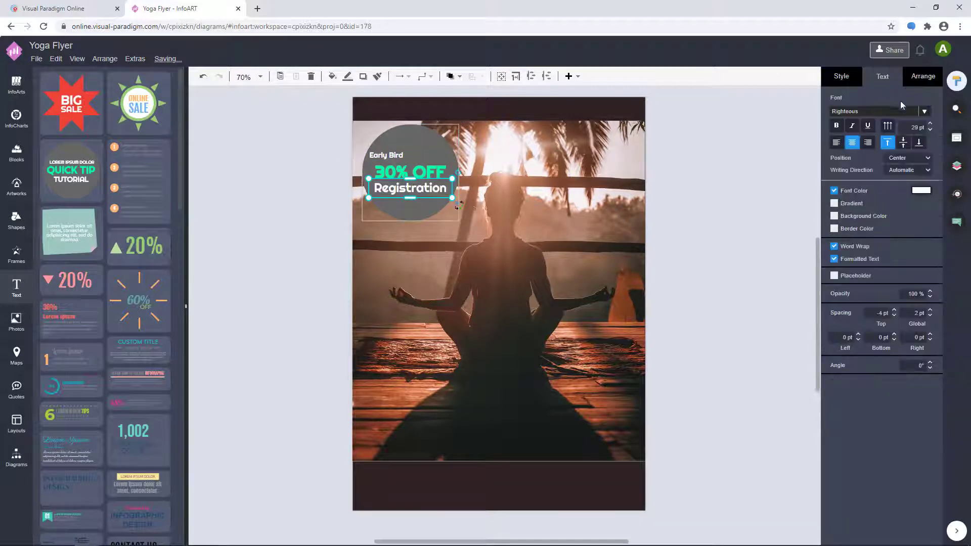
pyautogui.click(929, 129)
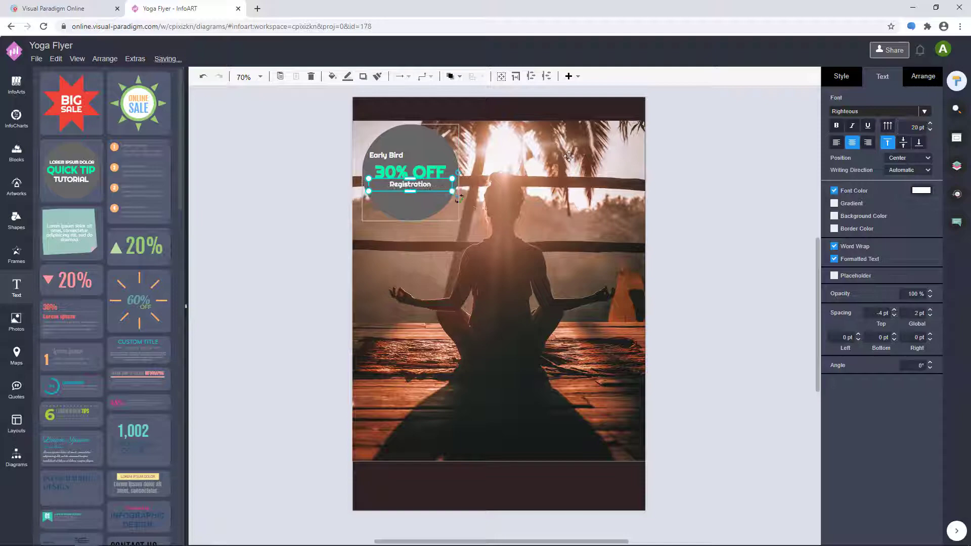
# - Recolour the 30% OFF text and make the large YOGA title white (FFFFFF)
pyautogui.click(920, 190)
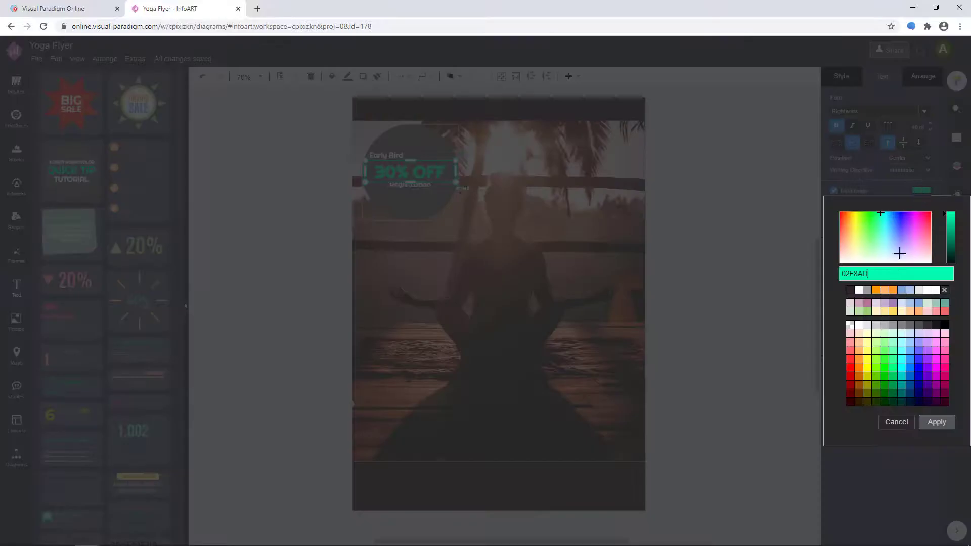
pyautogui.click(936, 421)
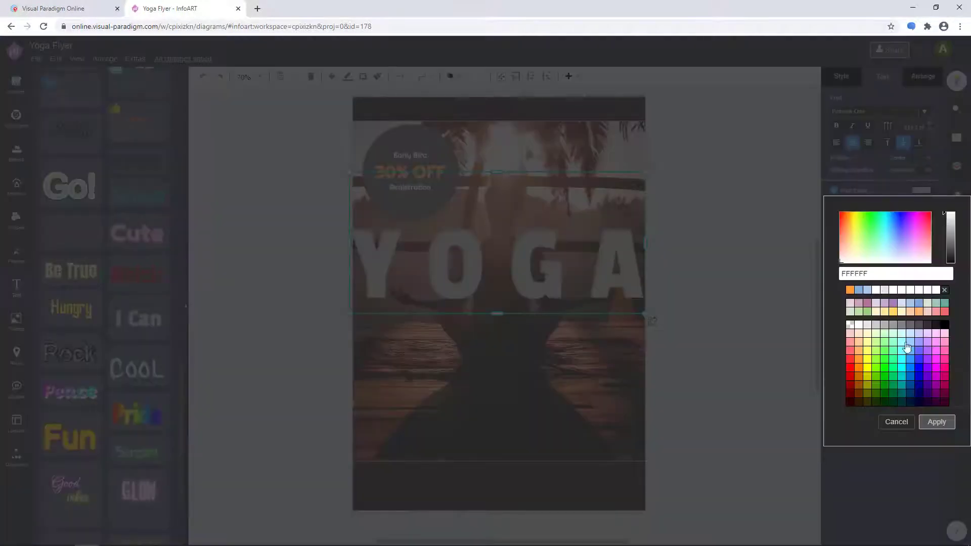
pyautogui.click(895, 422)
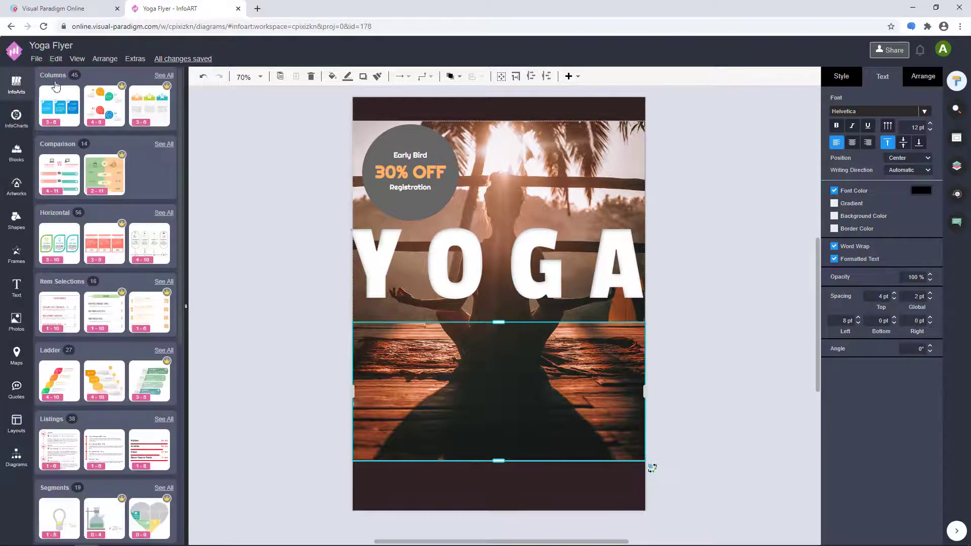
# - Drag a three-column icon template from InfoArts > Columns onto the photo's lower half
pyautogui.click(164, 75)
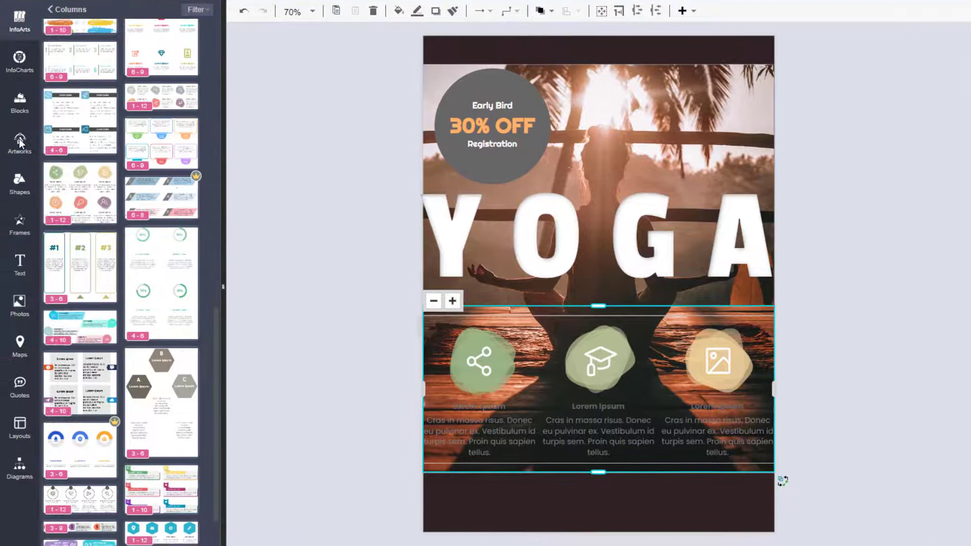
# - Swap the placeholder icons for body and hand icons found by search
pyautogui.write('body')
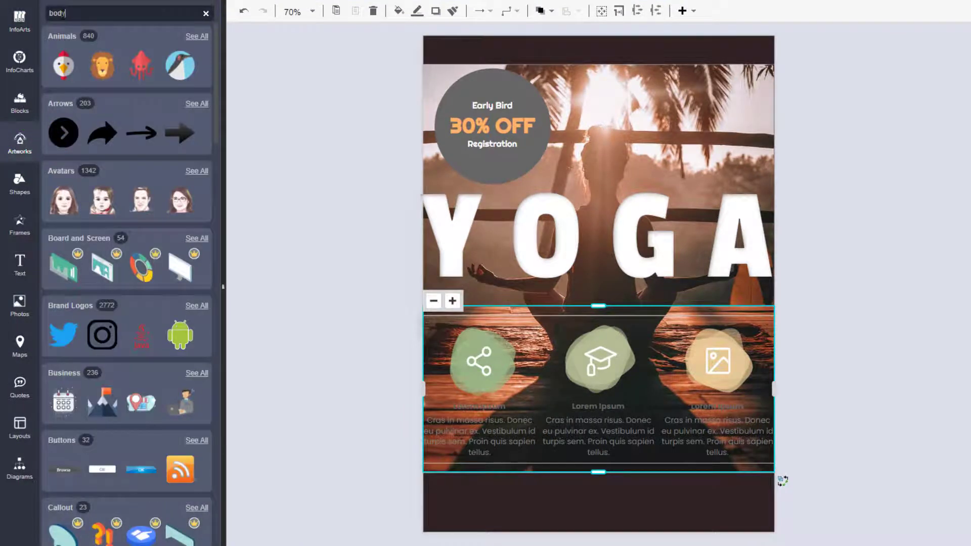
pyautogui.write('body')
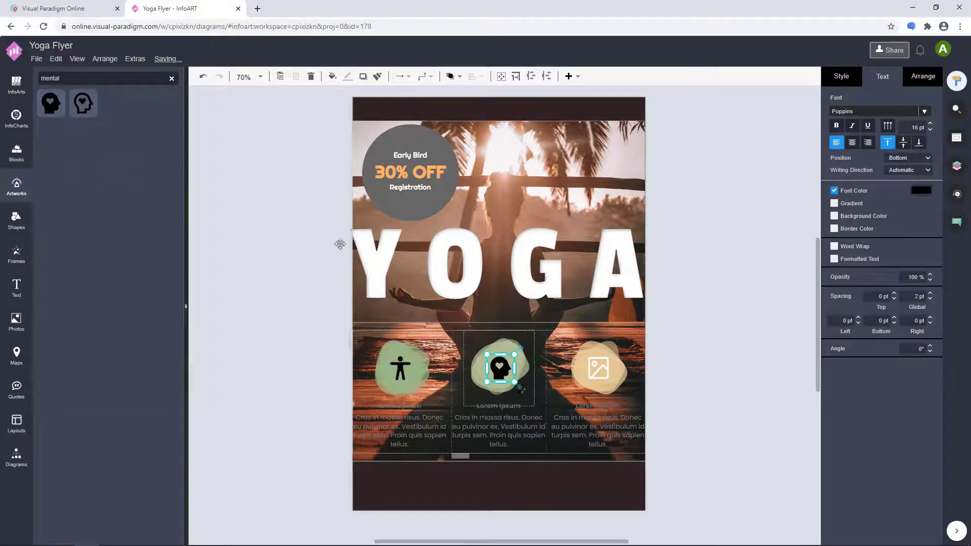
pyautogui.write('hand')
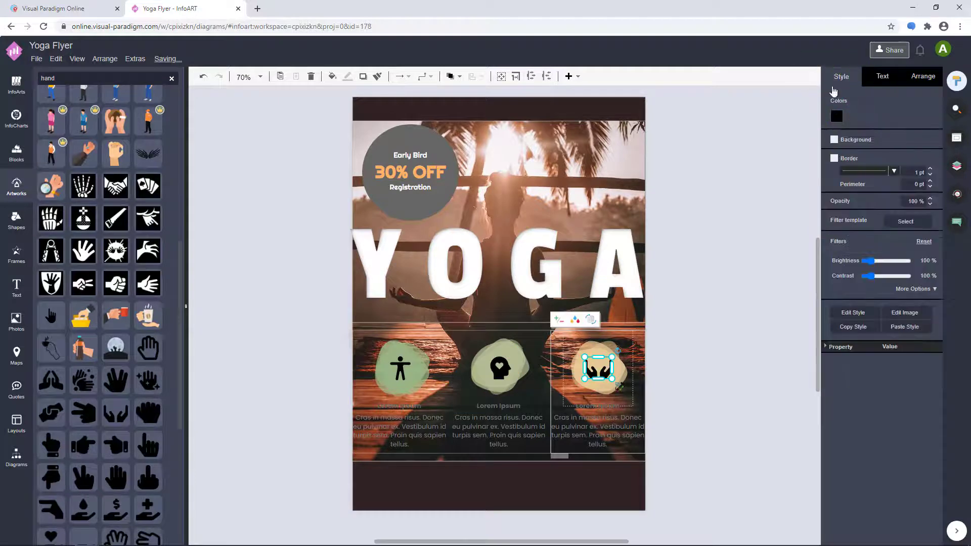
# - Make the hands and standing figure icons white (FFFFFF)
pyautogui.click(836, 116)
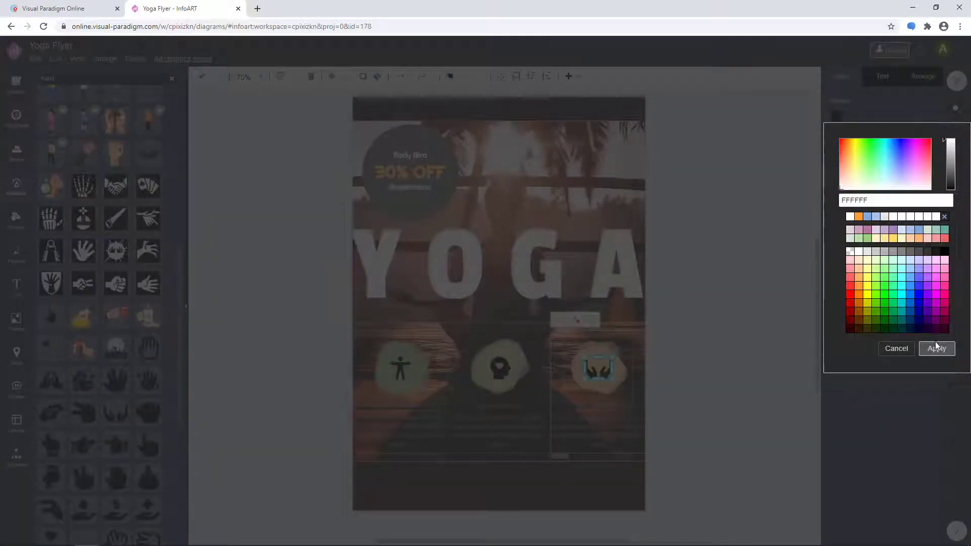
pyautogui.click(848, 148)
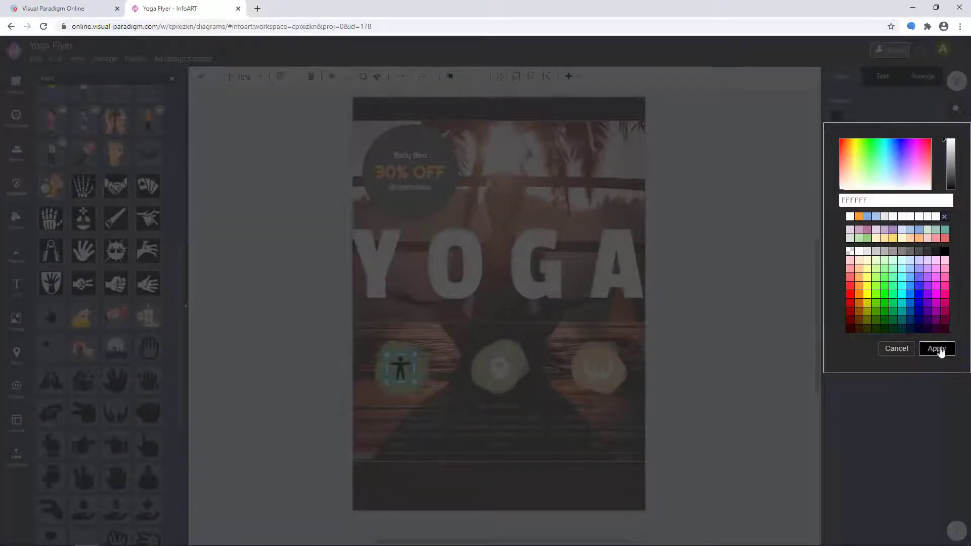
pyautogui.click(935, 348)
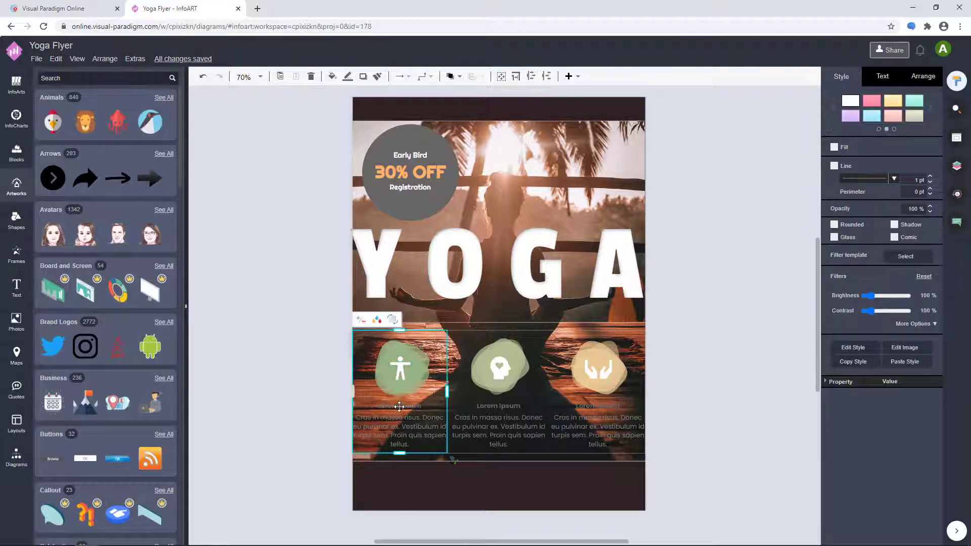
# - Write the three column descriptions ('increase muscle strength', 'Practices create mental clarity and calmness.') and colour them B3B3B3
pyautogui.doubleClick(399, 406)
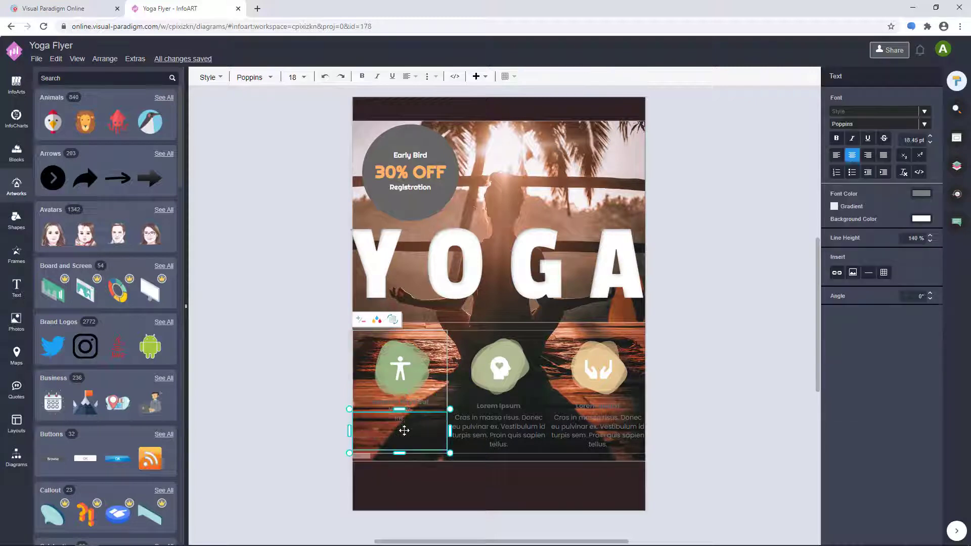
pyautogui.write('increase muscle strength')
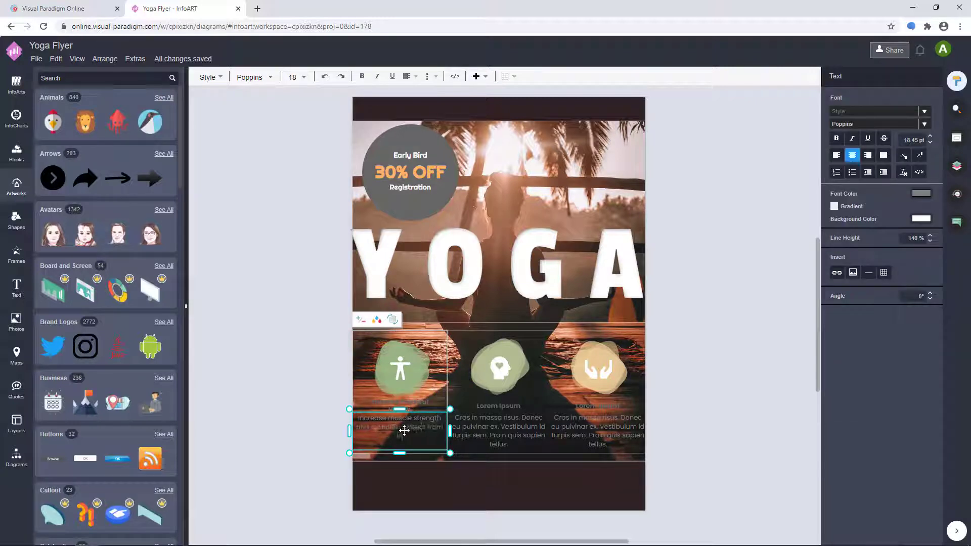
pyautogui.click(497, 405)
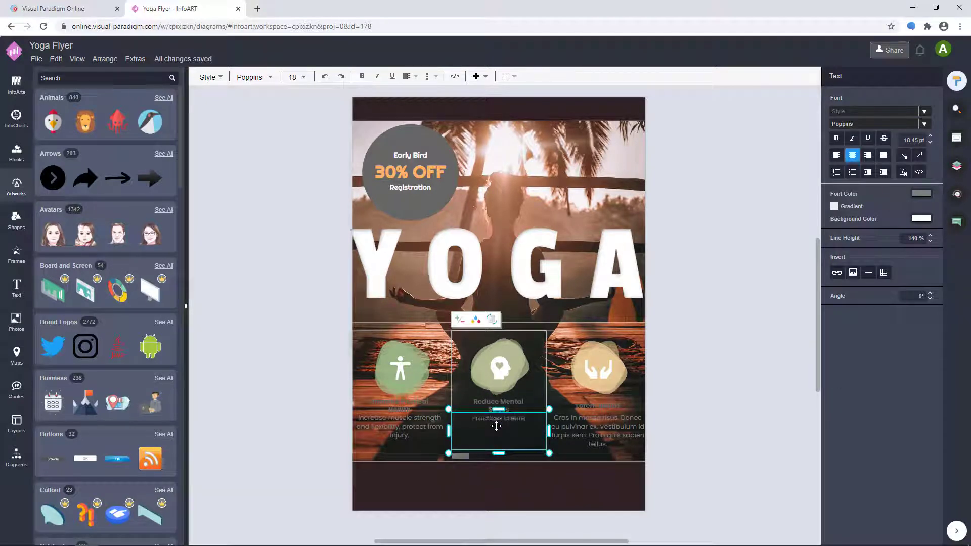
pyautogui.write('Practices create mental clarity and calmness.')
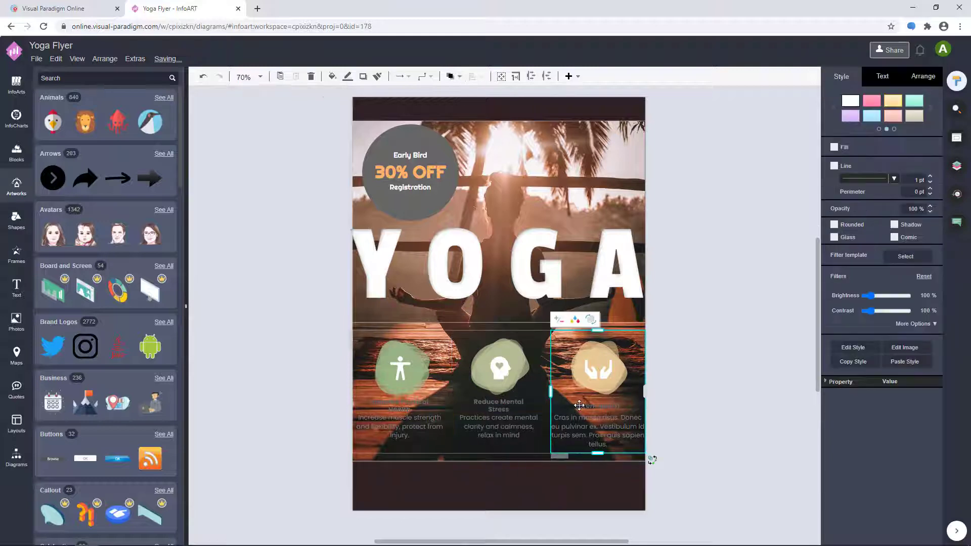
pyautogui.doubleClick(597, 404)
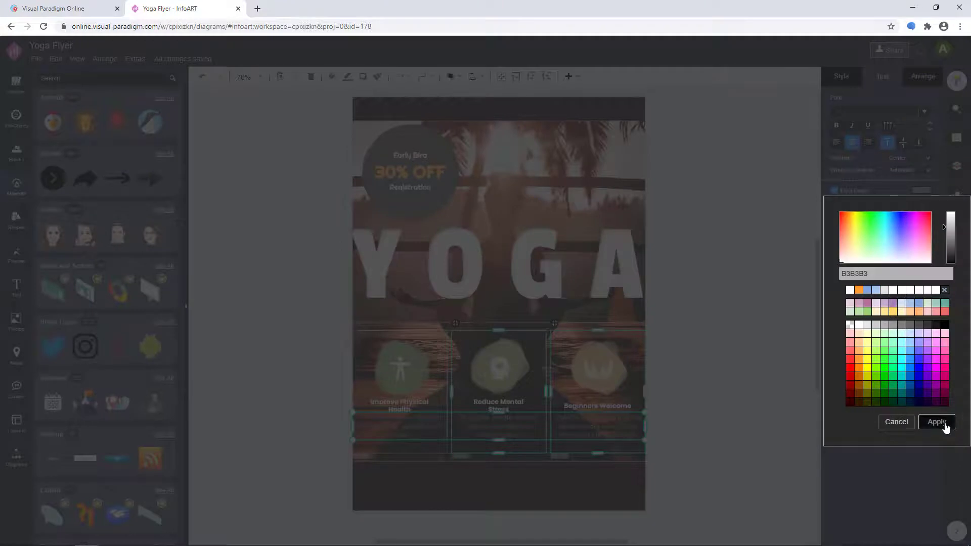
pyautogui.click(935, 422)
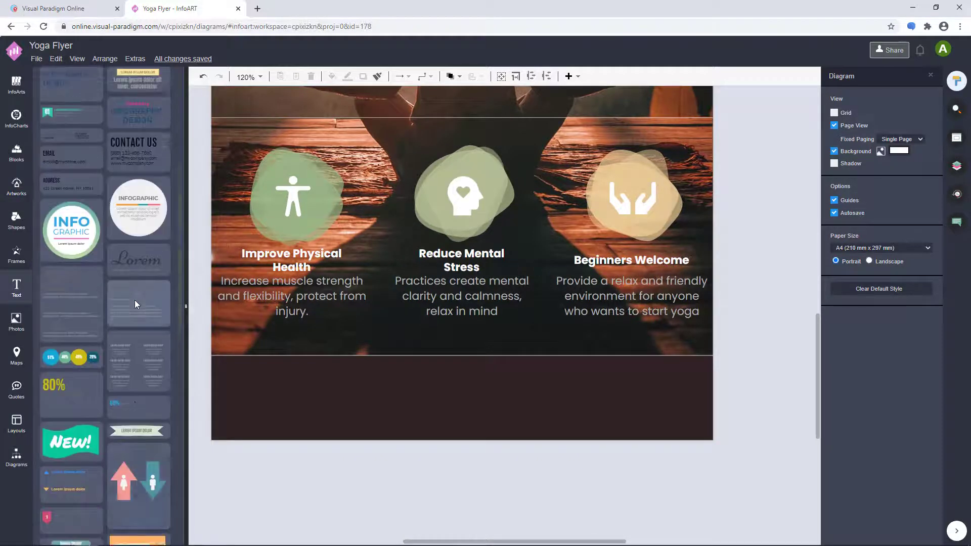
# - Add a footer text block with SUNRISE YOGA STUDIO in orange FF9933, light contact details and a sun artwork
pyautogui.click(486, 383)
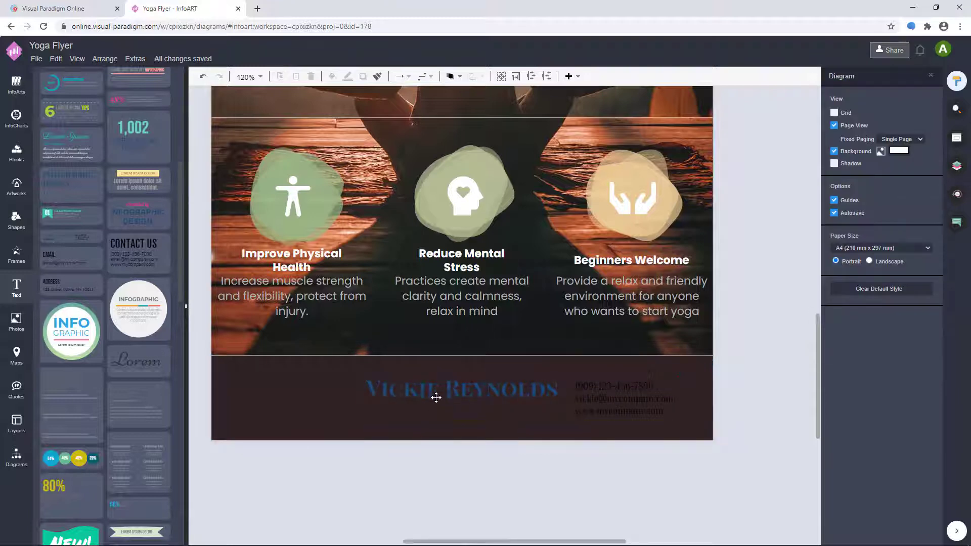
pyautogui.doubleClick(461, 388)
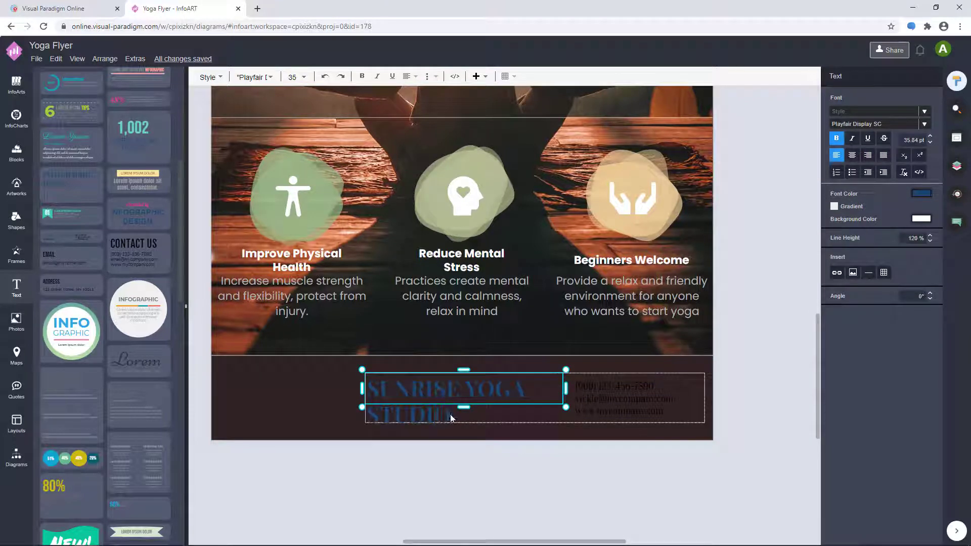
pyautogui.click(920, 193)
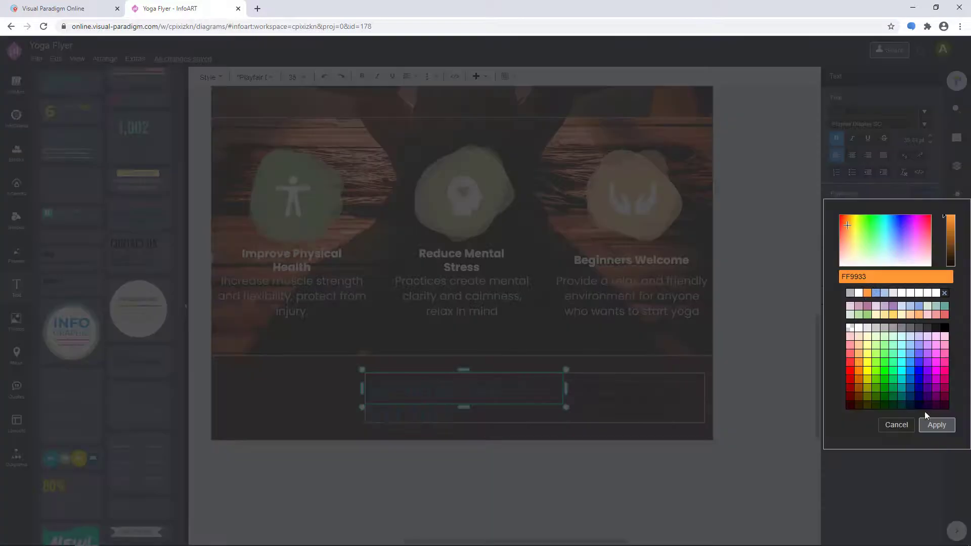
pyautogui.click(936, 425)
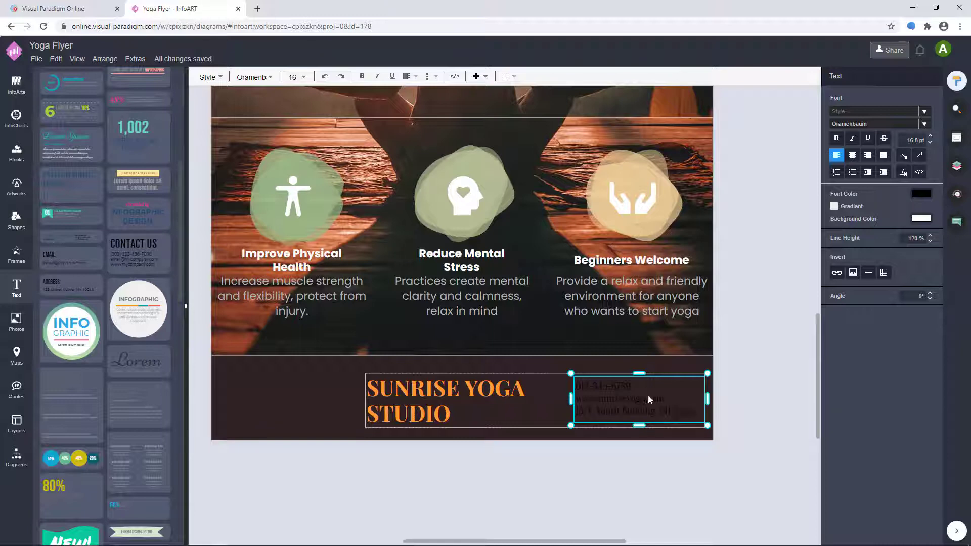
pyautogui.click(920, 193)
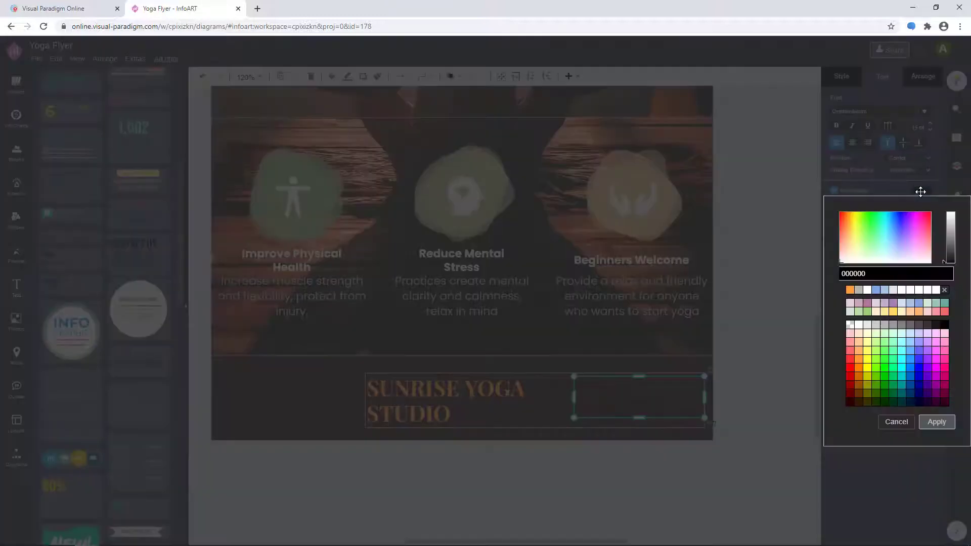
pyautogui.click(936, 421)
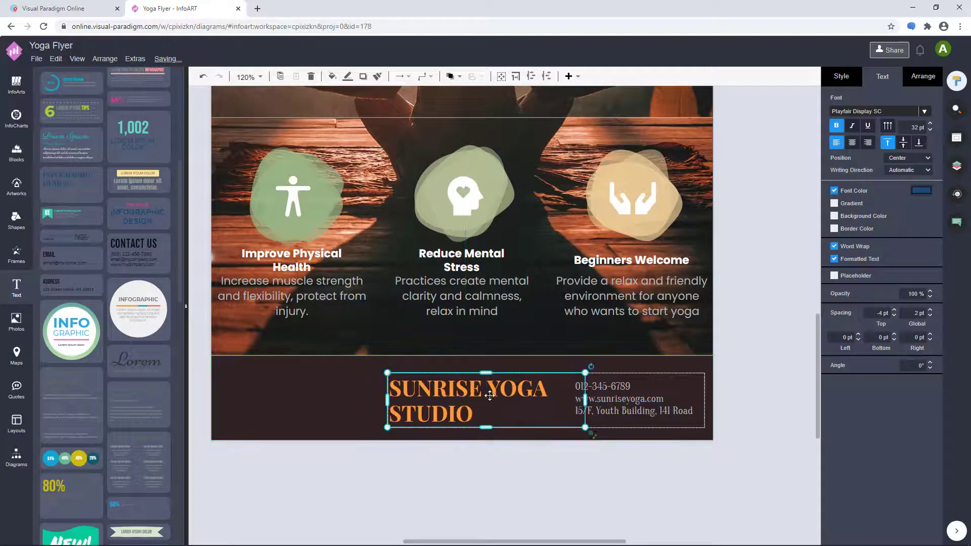
pyautogui.write('su')
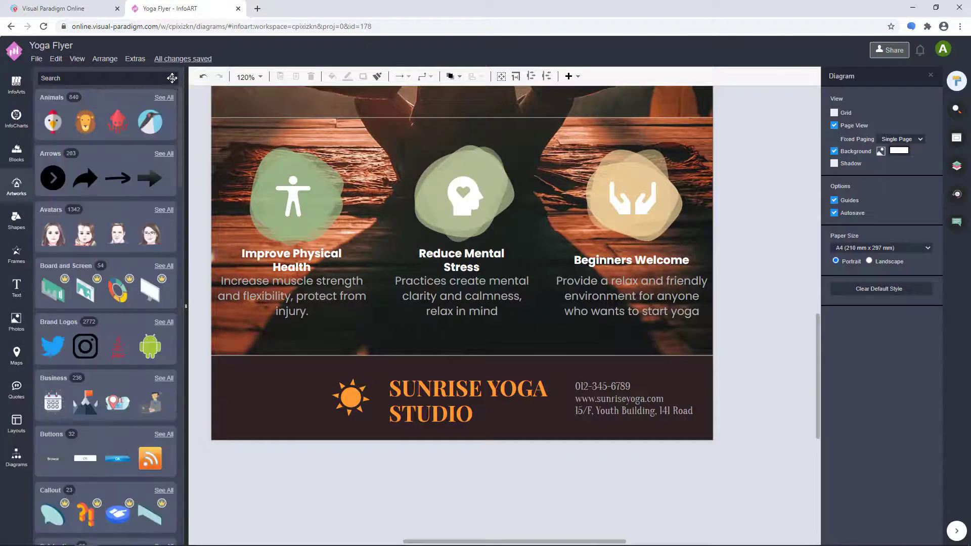
# - Fit the whole page on screen and export the flyer as a PDF to this computer
pyautogui.click(245, 76)
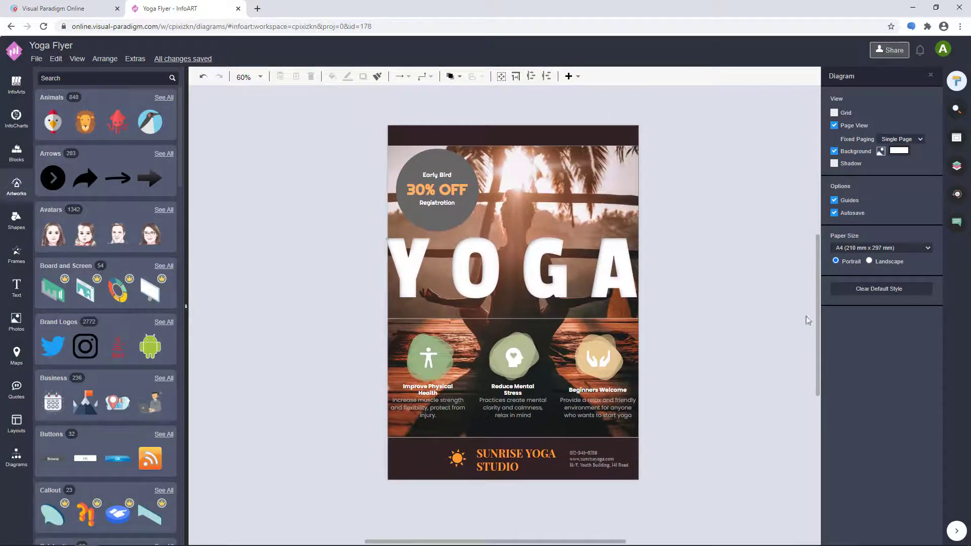
pyautogui.click(36, 59)
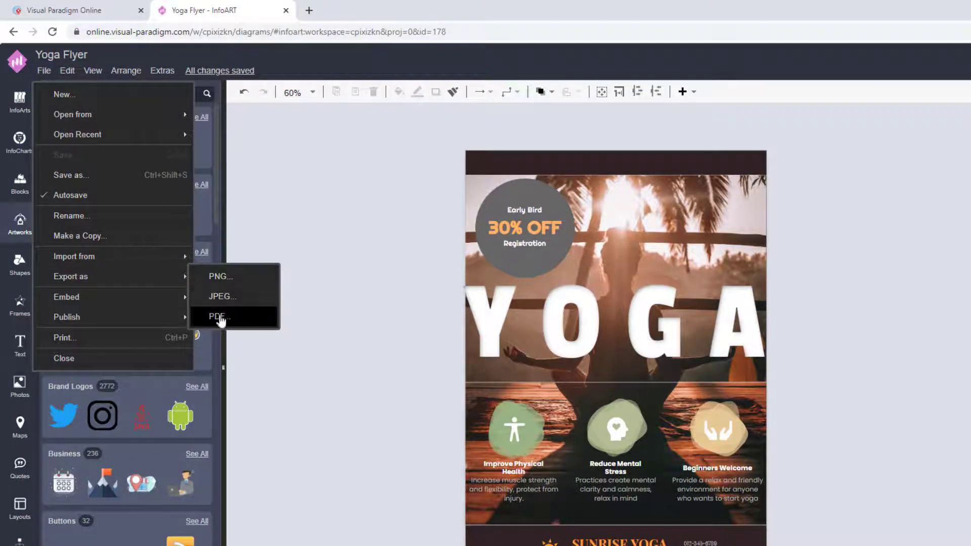
pyautogui.click(218, 317)
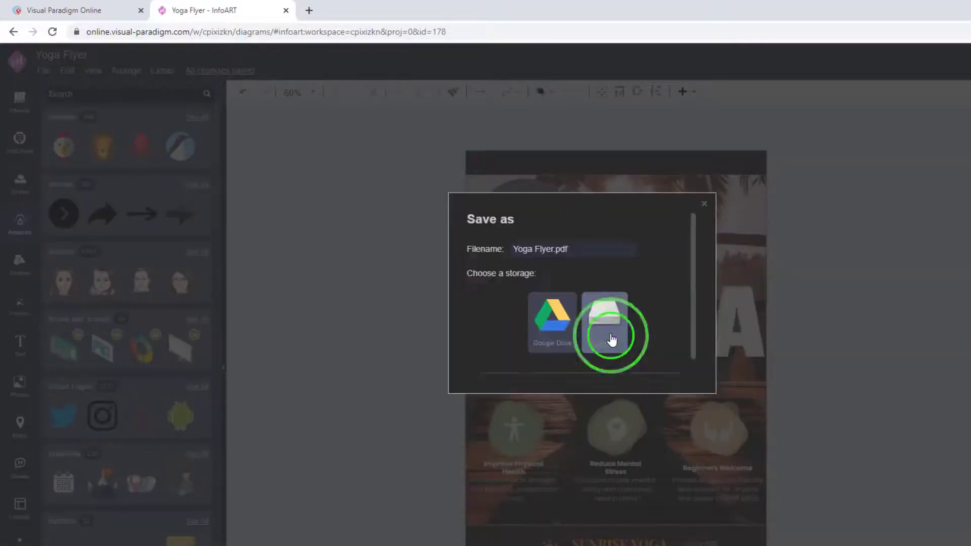
pyautogui.click(604, 322)
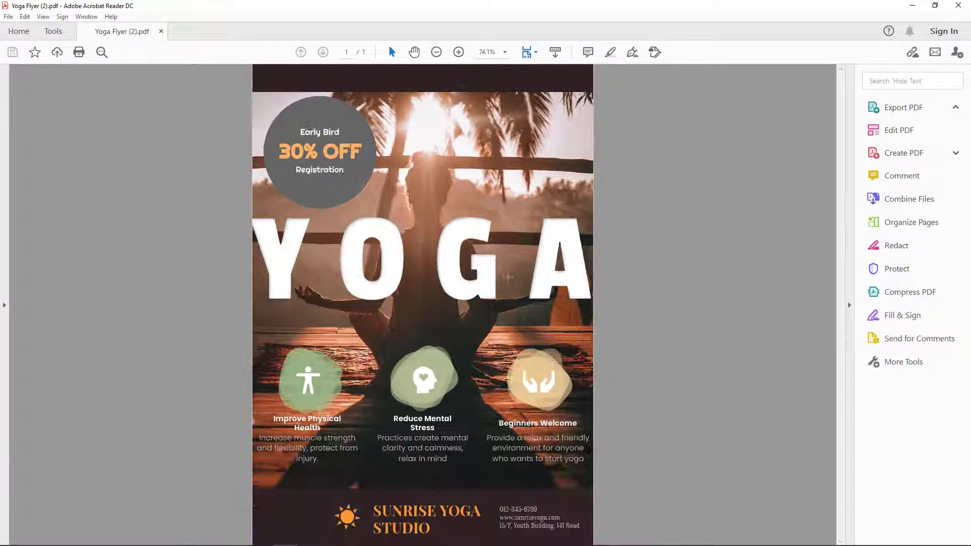